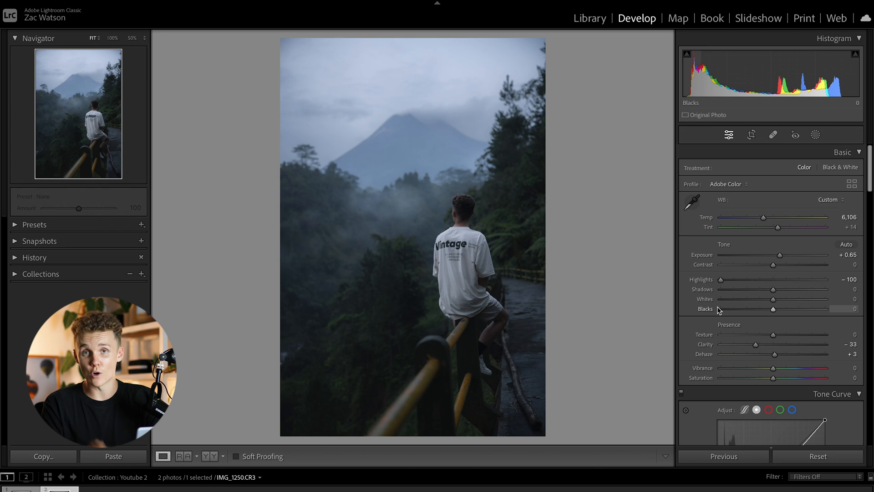
mouse_move(629, 304)
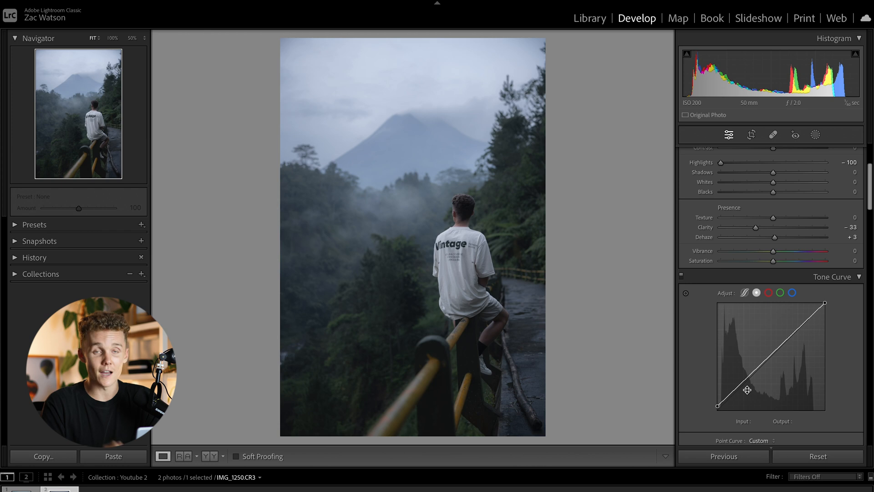
Switch the Tone Curve panel from Region sliders to the linear RGB point curve.
scroll("down", 3)
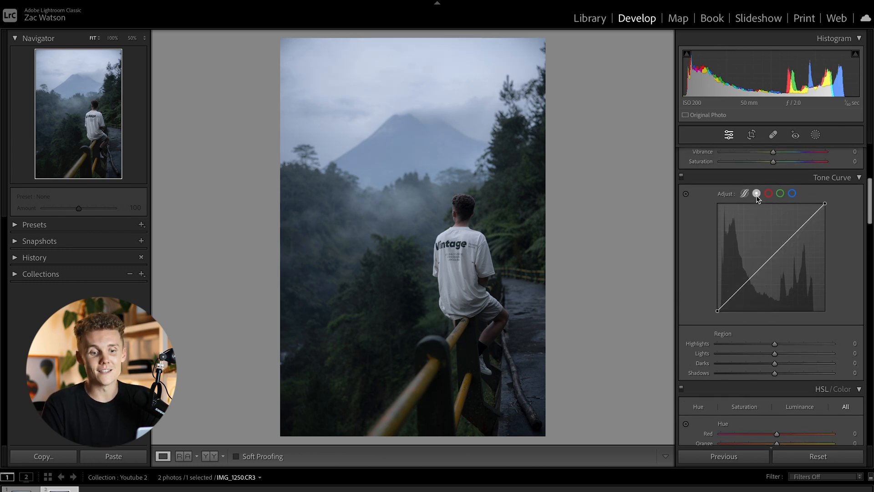
left_click(744, 193)
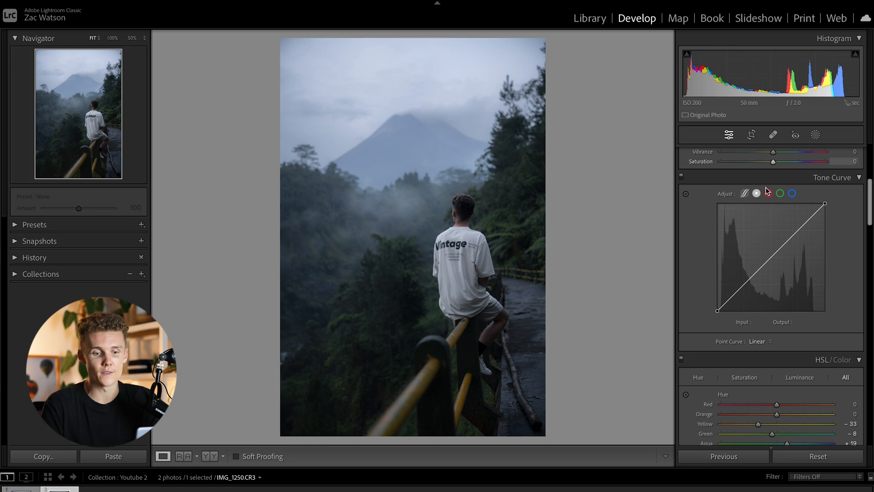
left_click(791, 193)
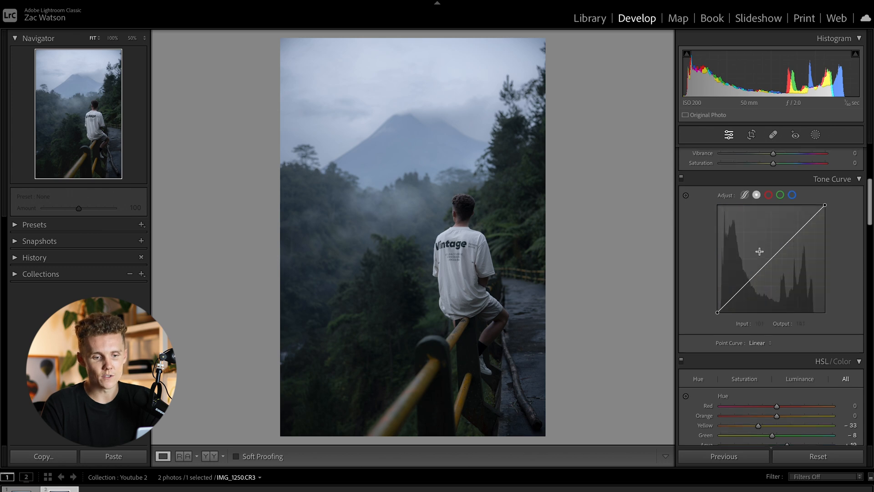
scroll("up", 3)
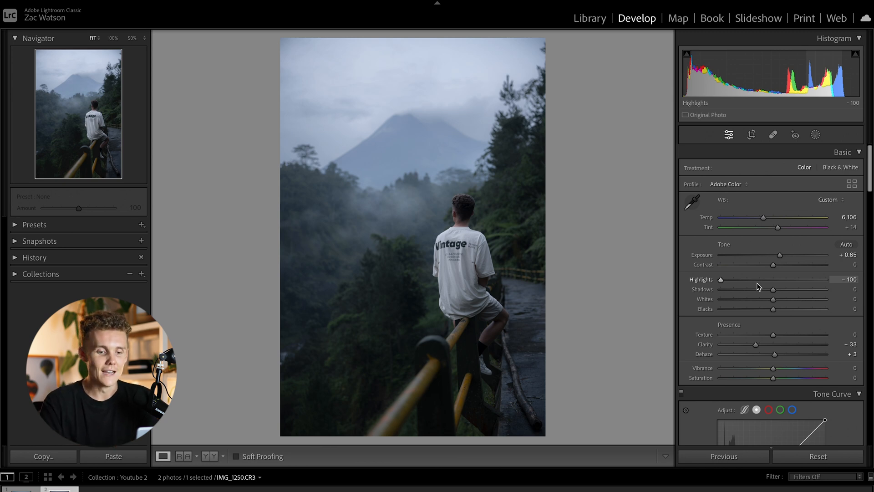
scroll("down", 3)
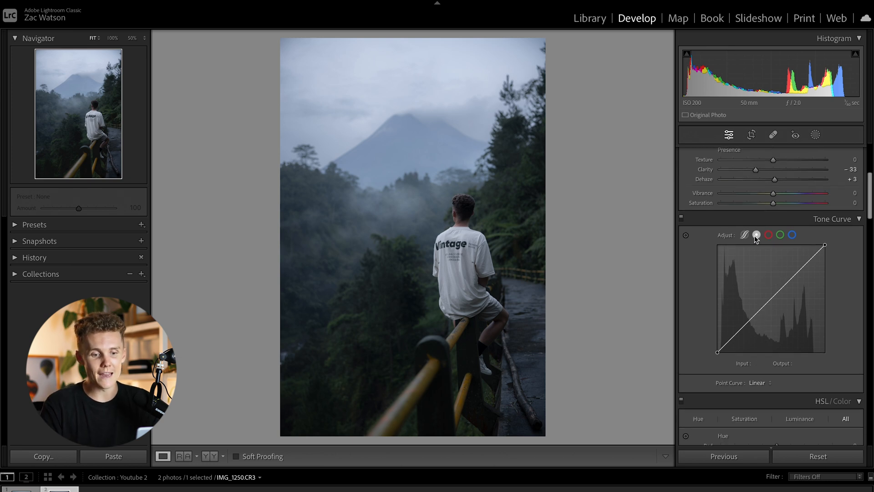
left_click(756, 235)
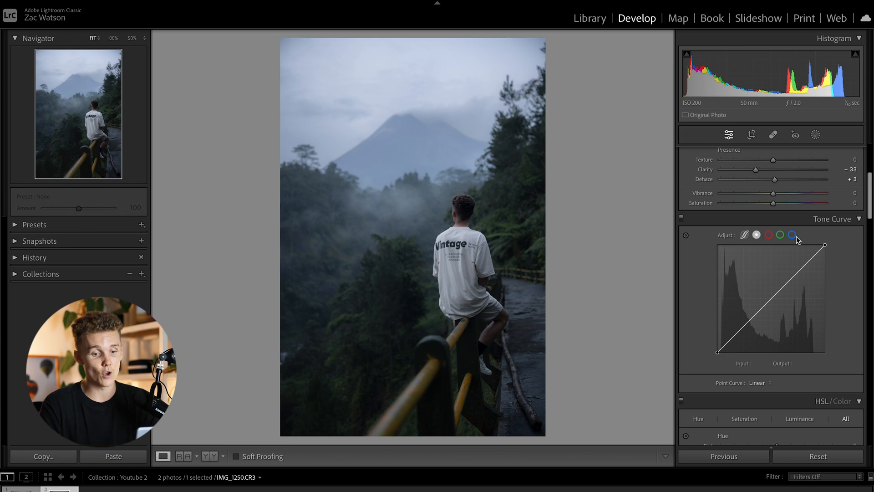
mouse_move(803, 324)
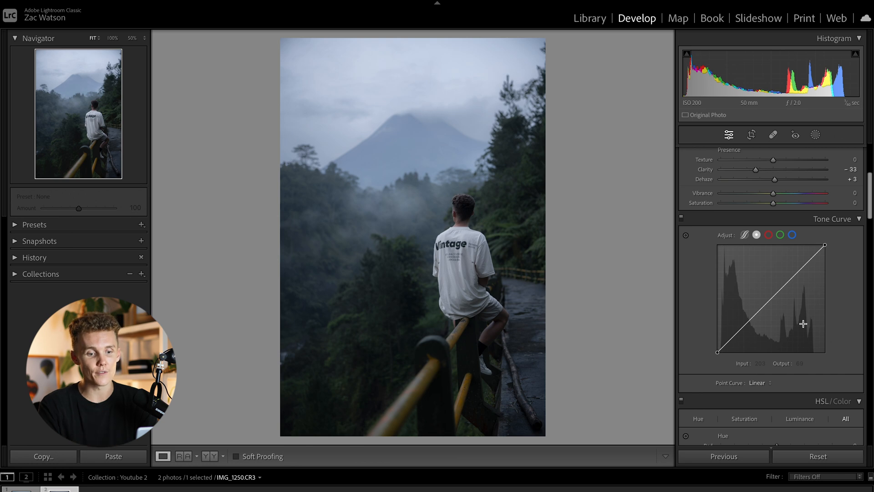
left_click(769, 234)
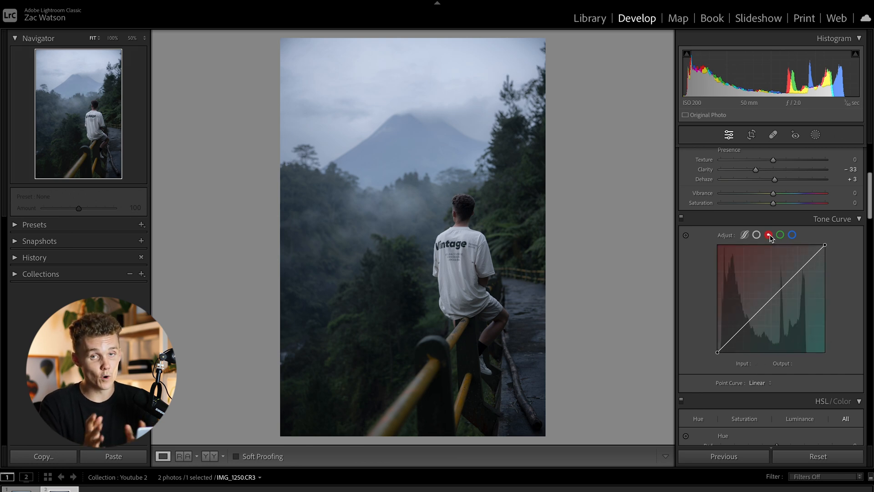
left_click(791, 234)
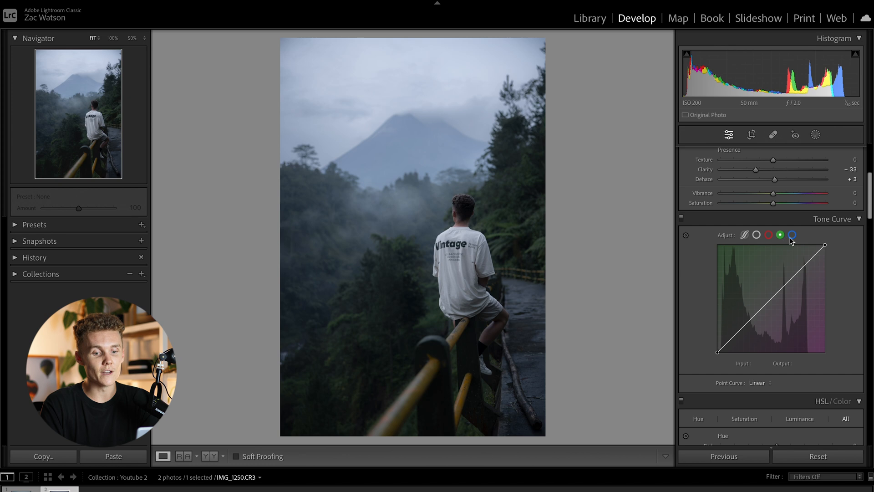
left_click(768, 235)
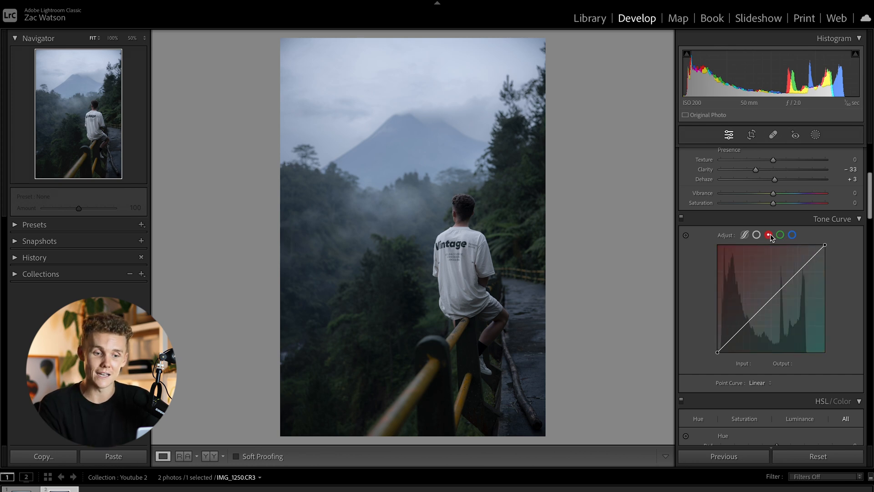
left_click(769, 234)
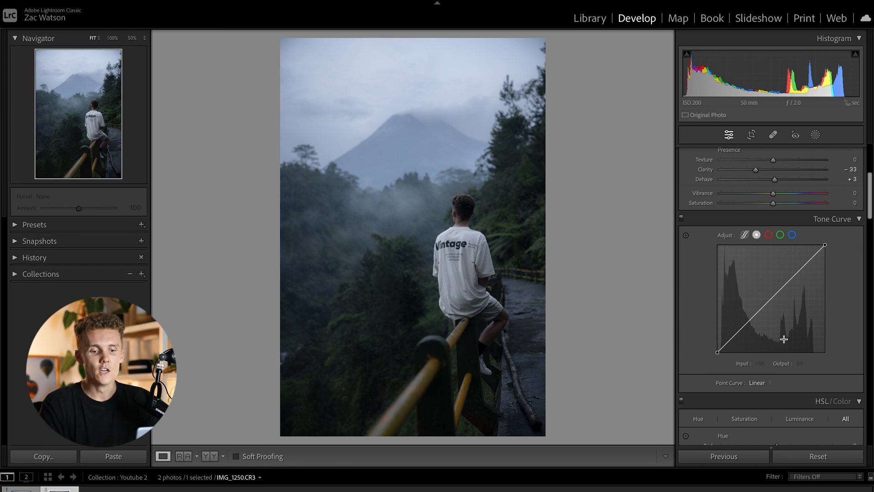
Add shadow, midtone and highlight anchor points on the straight RGB point curve.
scroll("down", 3)
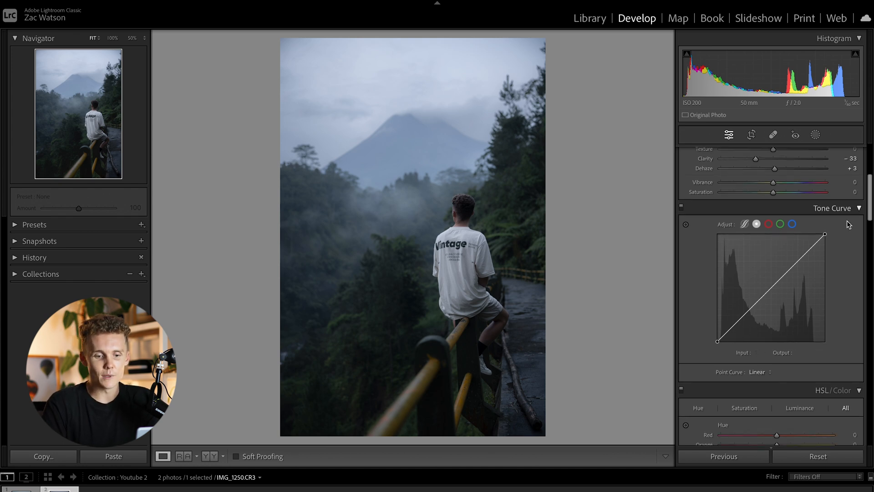
mouse_move(718, 345)
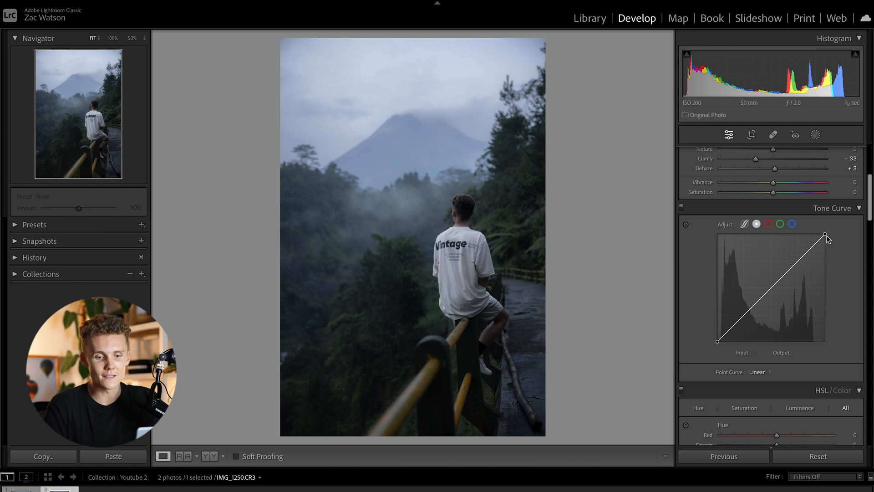
mouse_move(744, 316)
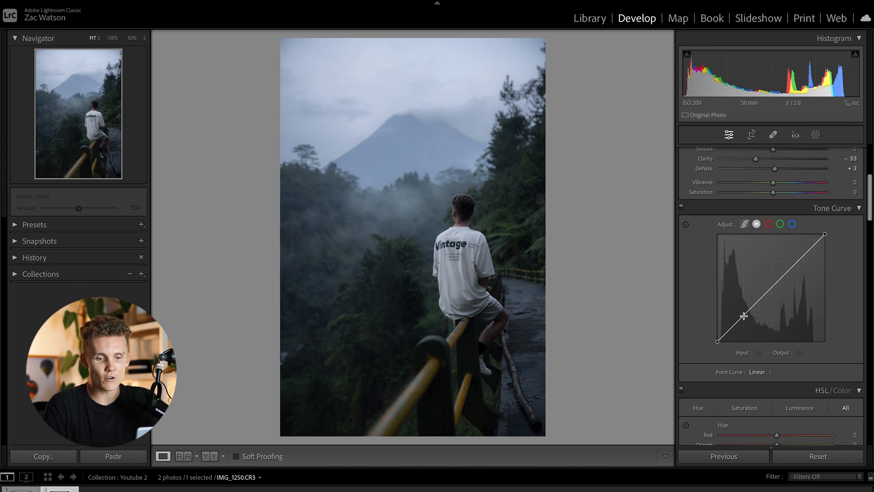
left_click(745, 316)
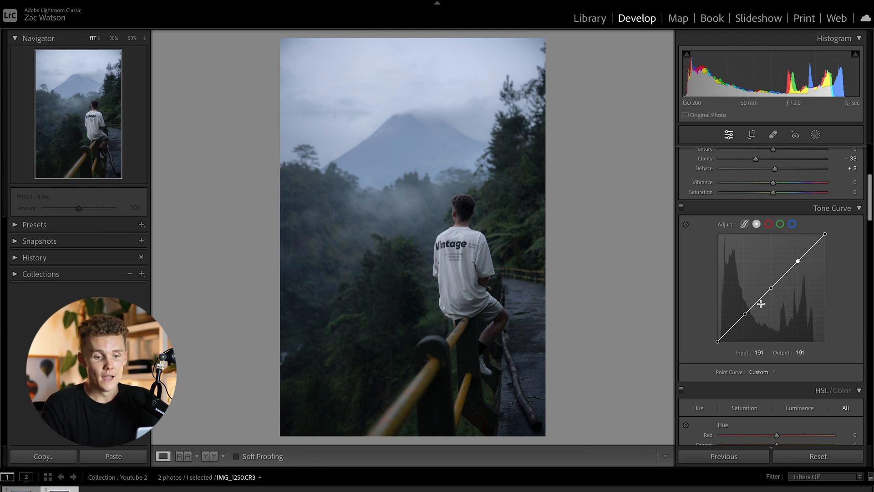
mouse_move(828, 324)
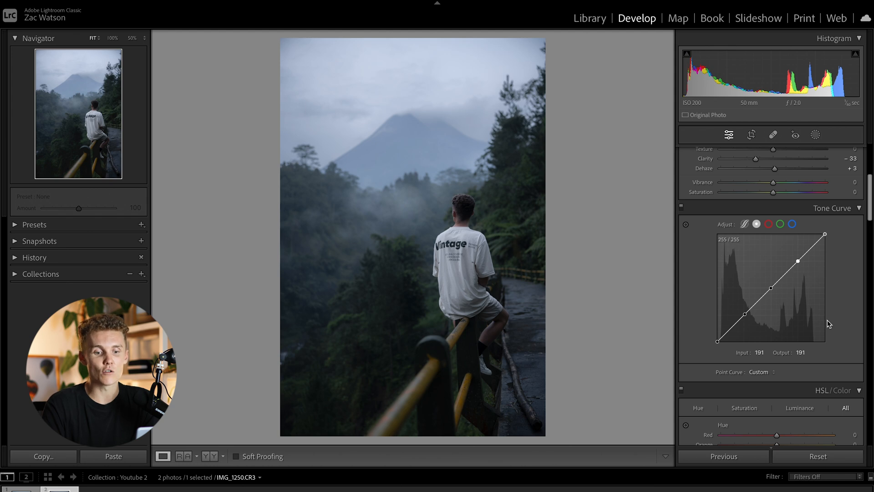
mouse_move(797, 81)
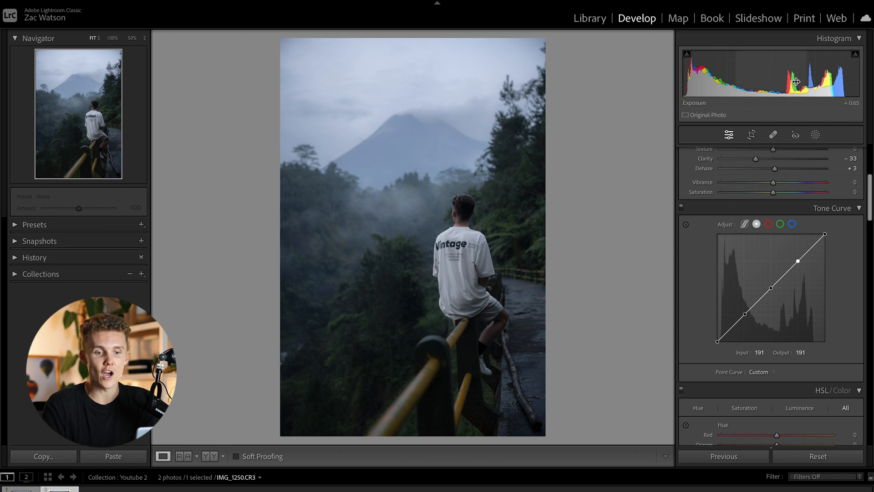
mouse_move(728, 314)
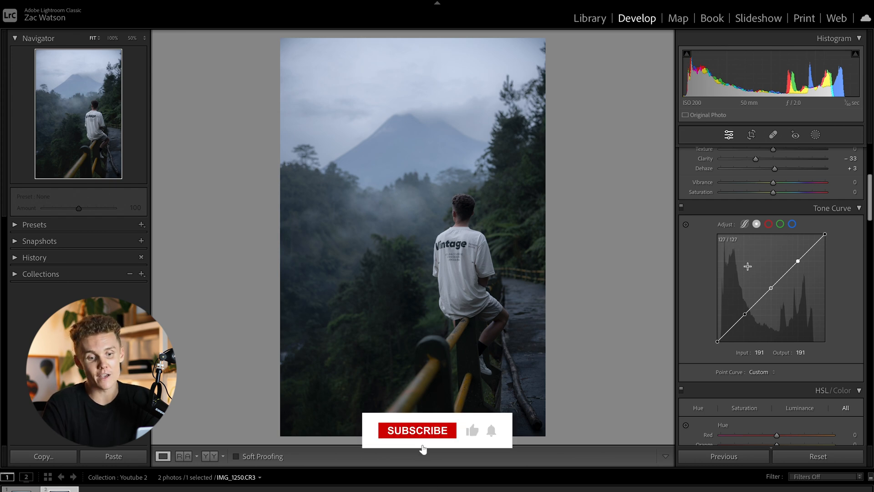
left_click(416, 430)
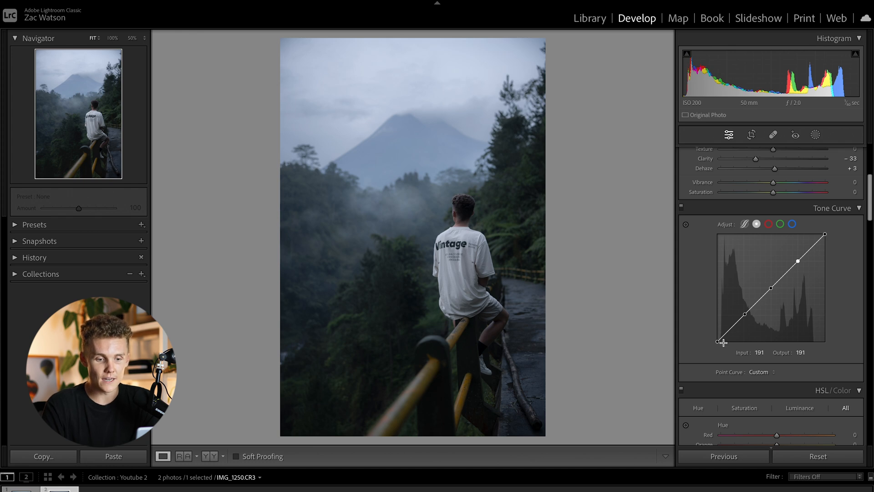
mouse_move(725, 327)
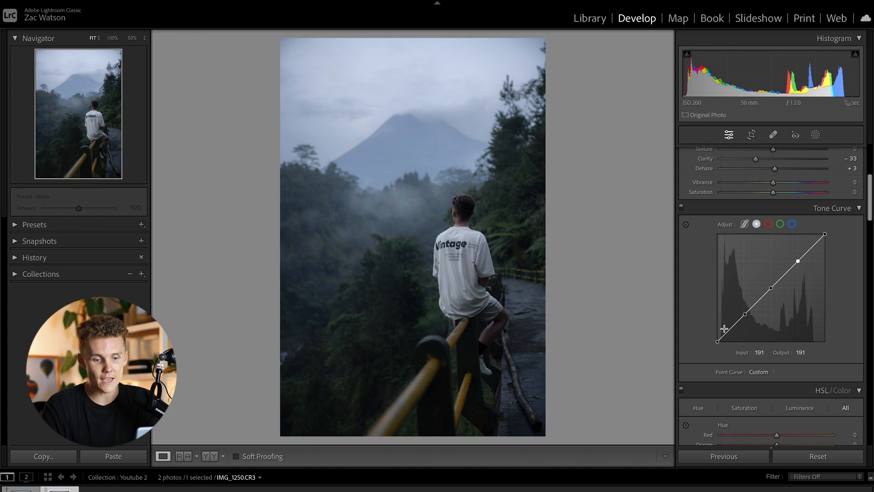
mouse_move(834, 337)
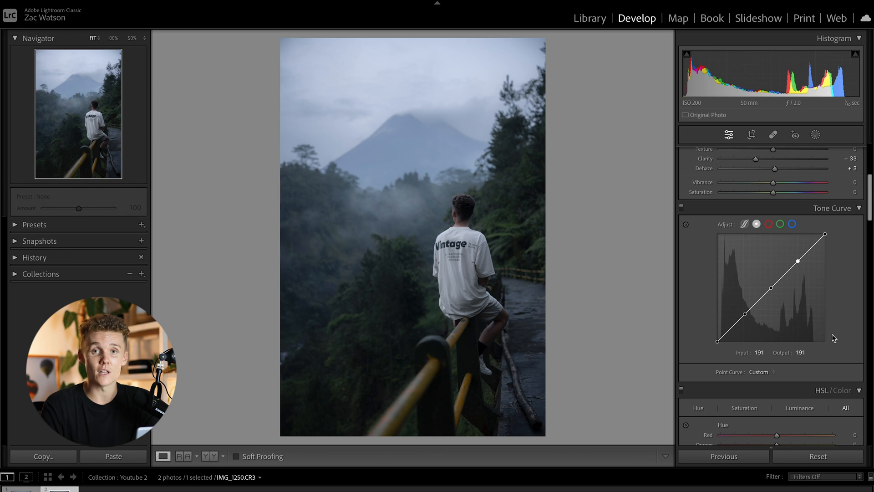
mouse_move(772, 331)
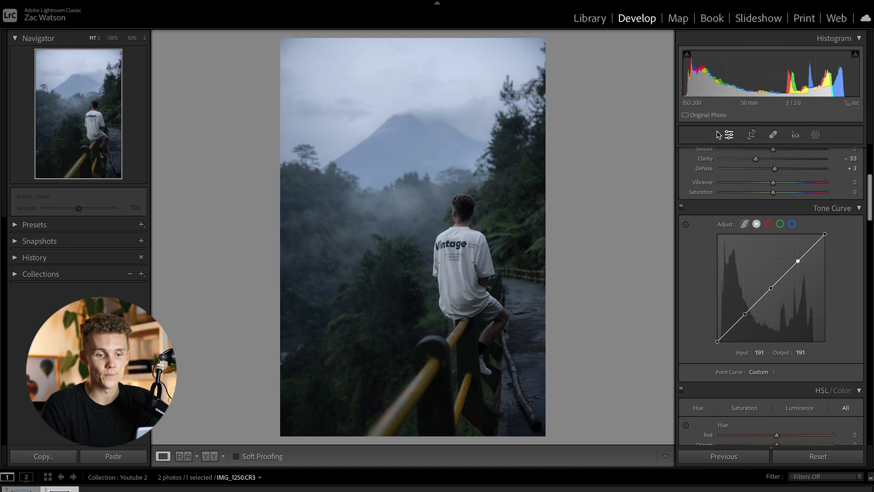
mouse_move(802, 378)
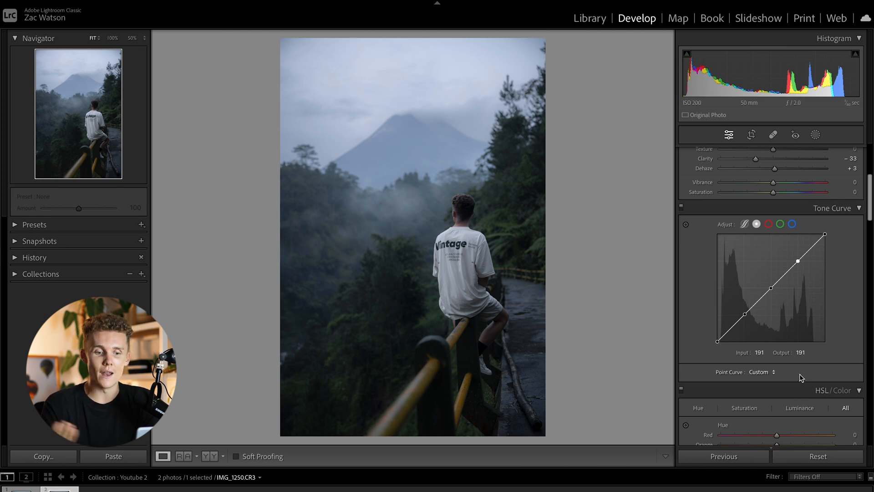
mouse_move(781, 347)
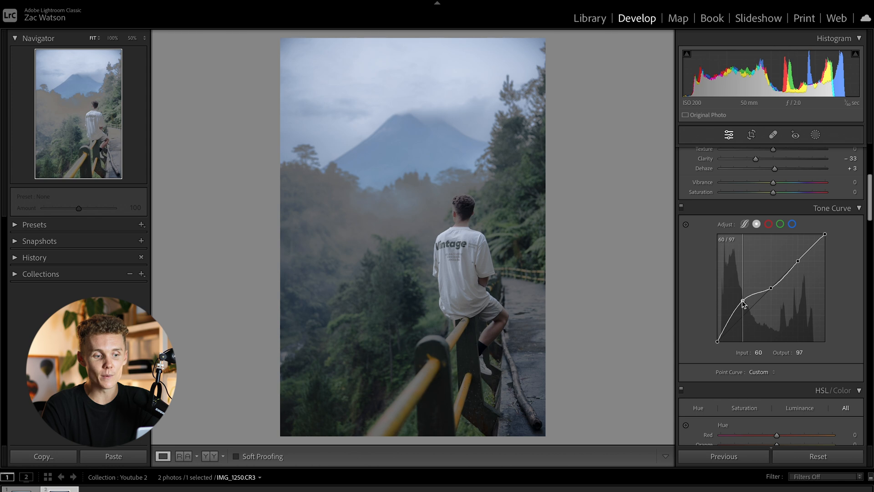
mouse_move(540, 239)
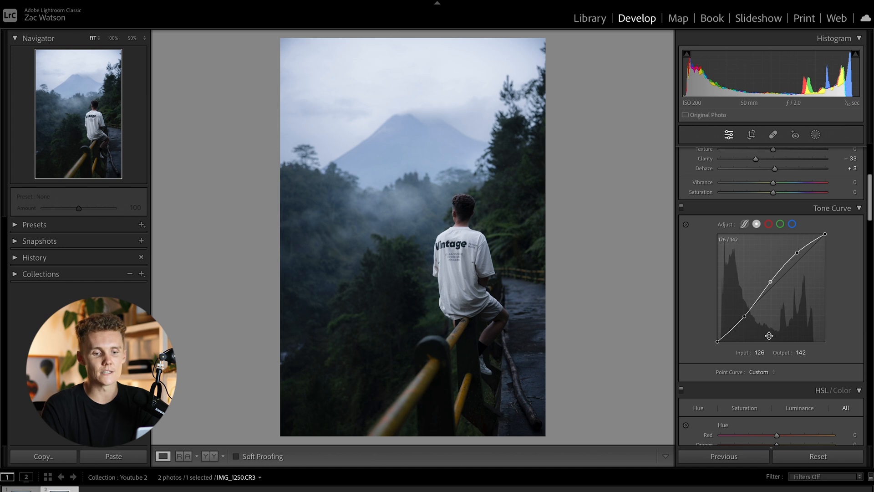
mouse_move(684, 210)
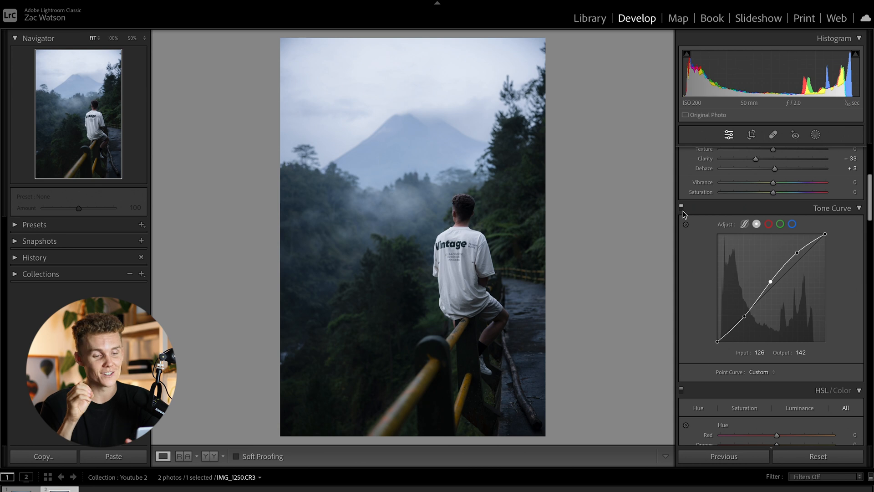
mouse_move(687, 200)
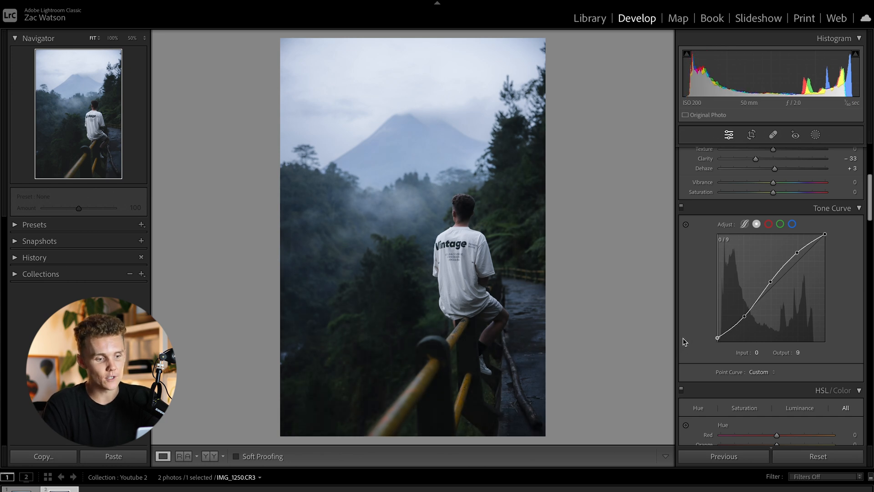
mouse_move(412, 203)
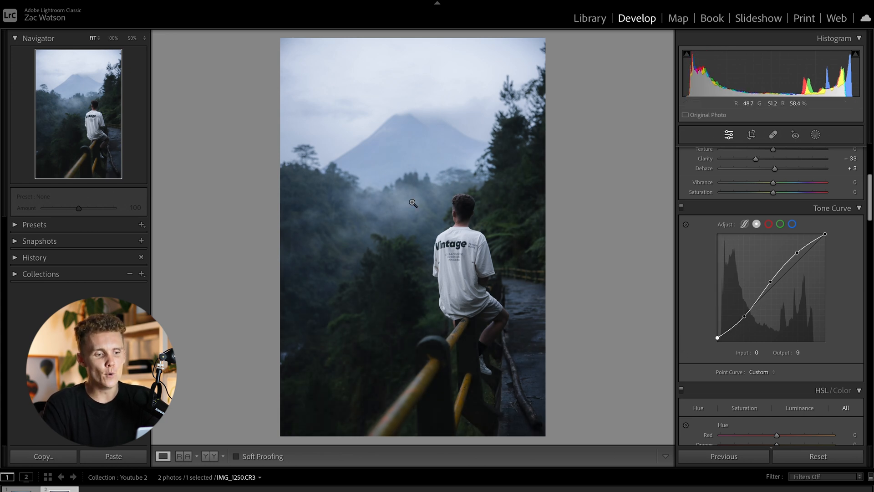
mouse_move(309, 250)
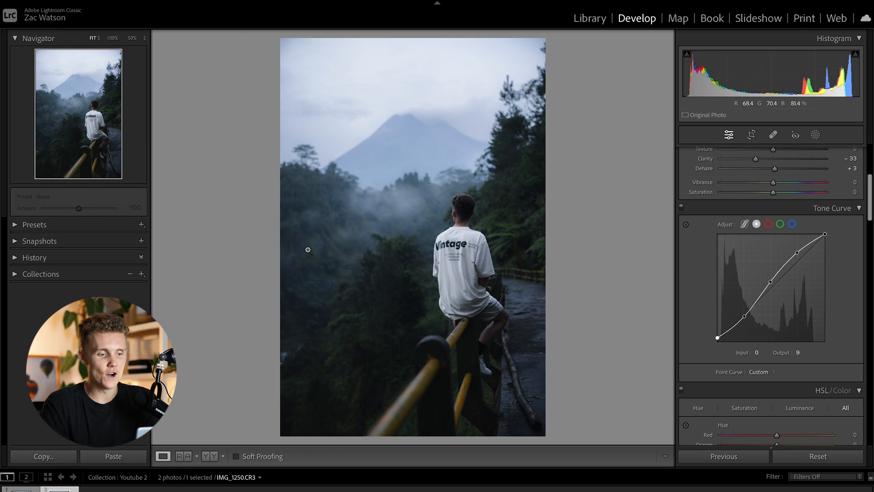
mouse_move(356, 229)
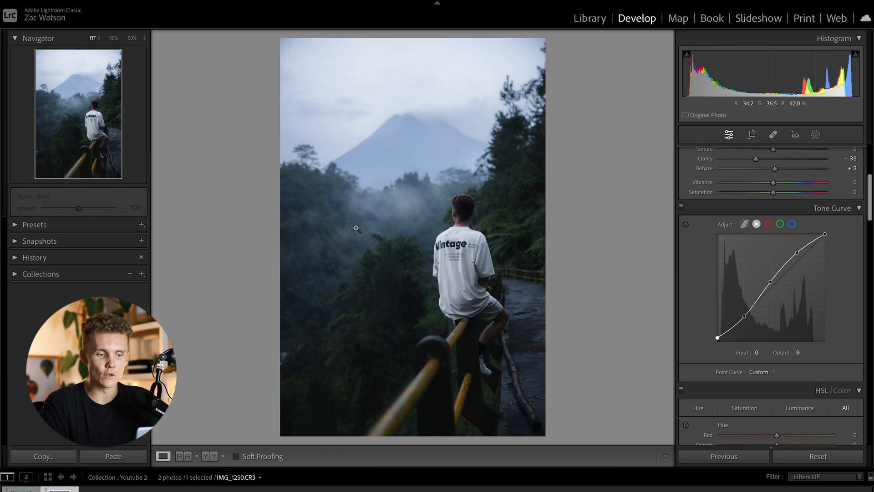
mouse_move(746, 323)
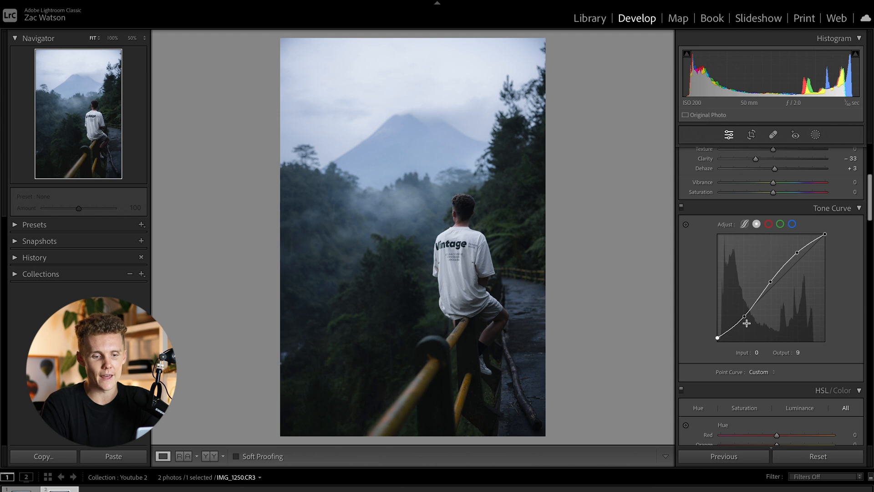
mouse_move(665, 330)
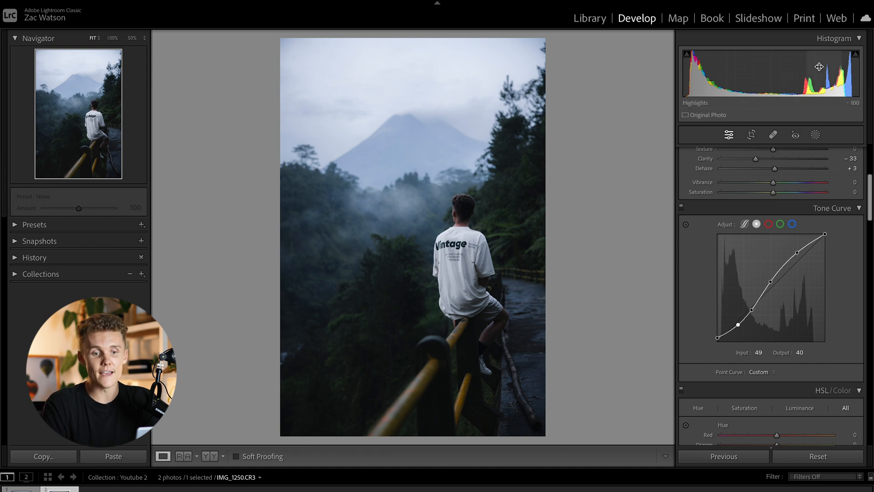
mouse_move(809, 81)
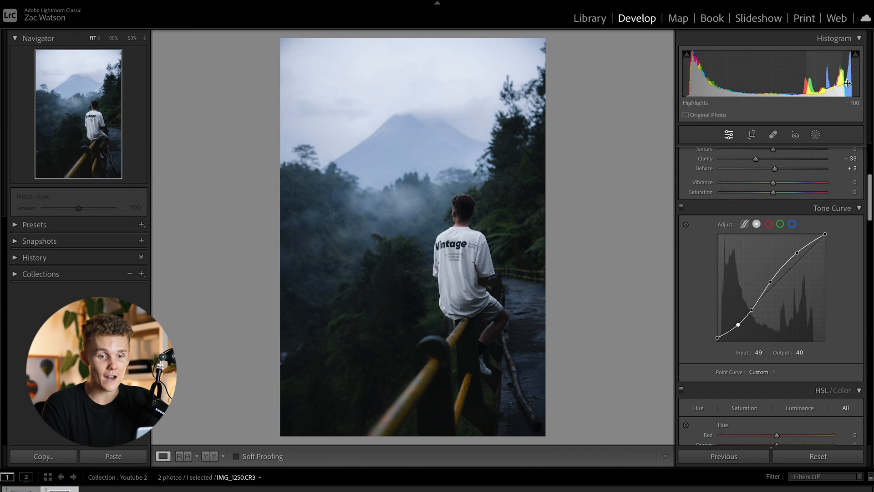
mouse_move(696, 73)
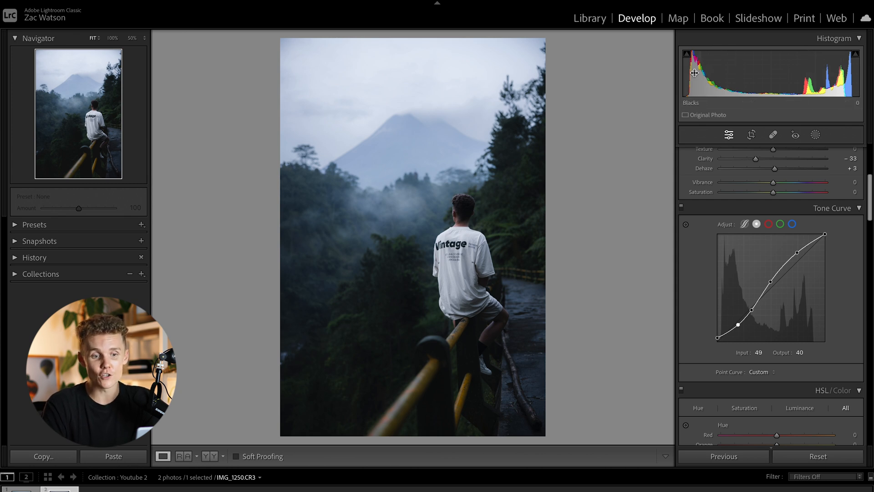
mouse_move(774, 88)
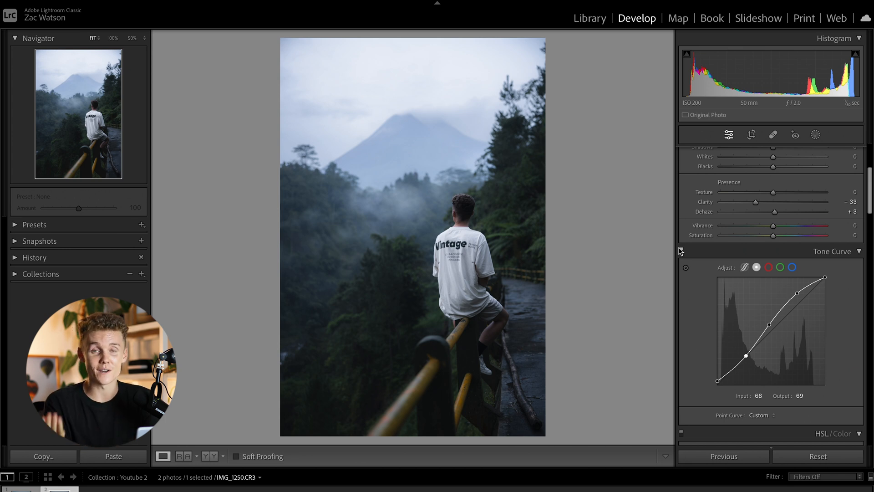
Bring up the red channel curve after the matte S-shaped RGB curve is in place.
left_click(768, 267)
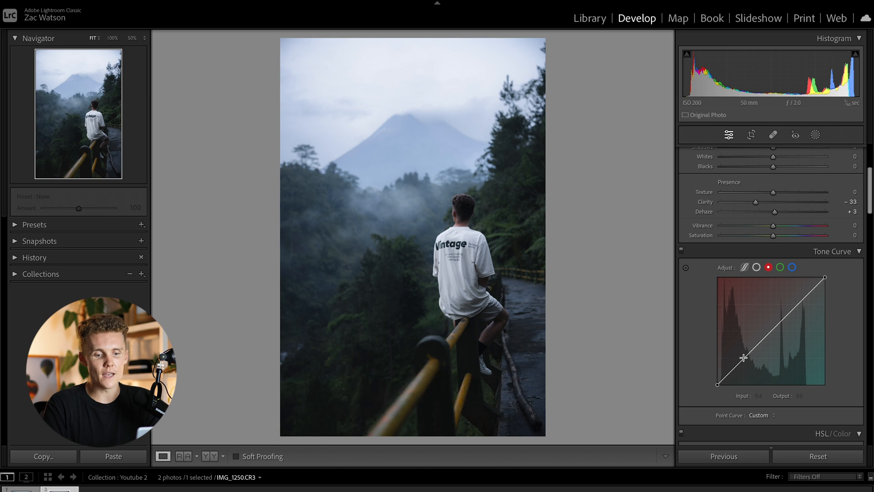
Anchor a point on the neutral red channel curve, then move to the green channel curve.
left_click(772, 329)
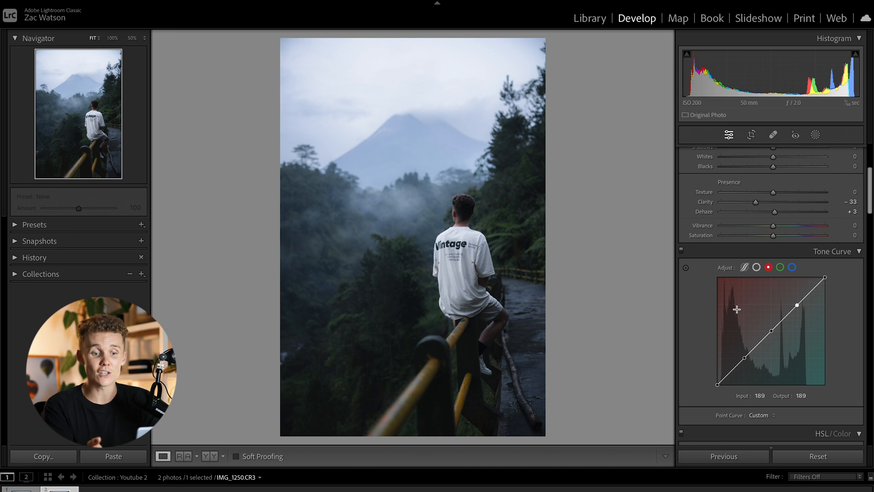
mouse_move(744, 283)
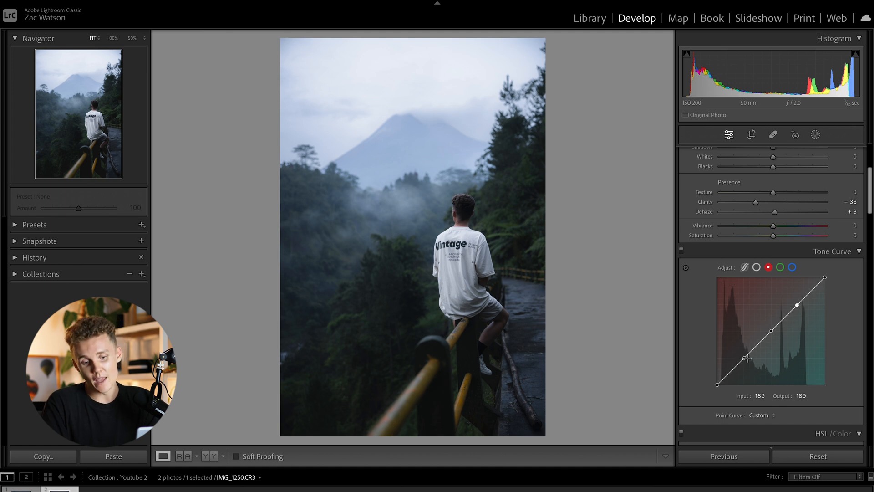
mouse_move(744, 356)
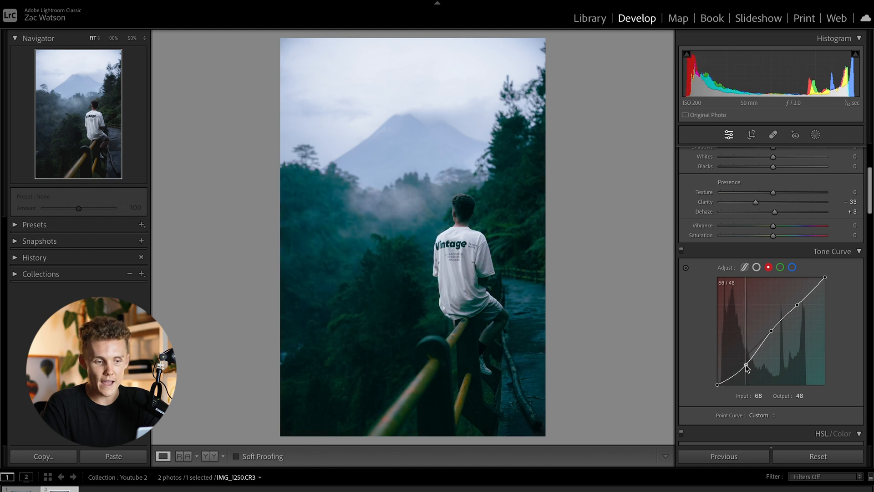
mouse_move(746, 370)
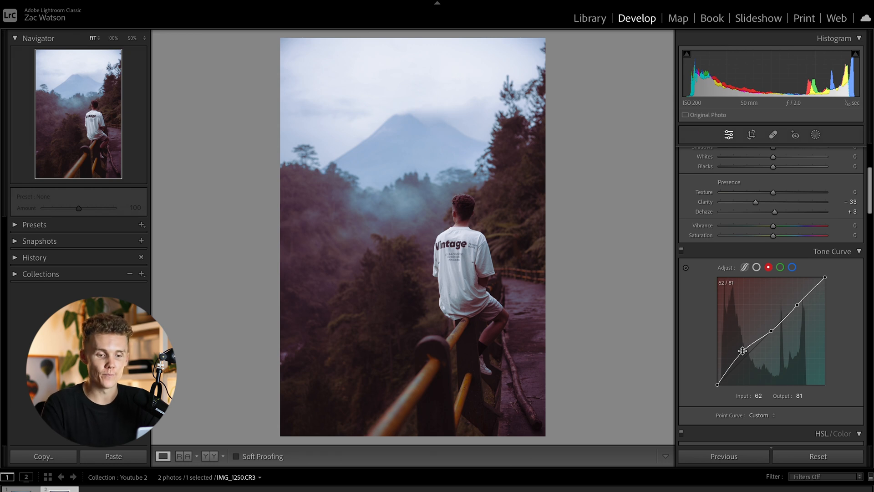
left_click(780, 267)
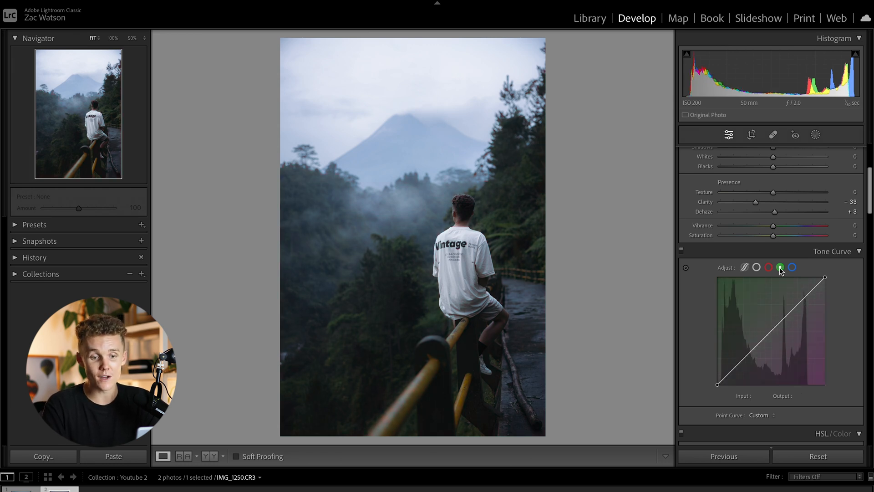
Glance at the blue channel curve and return to the red channel curve.
left_click(792, 268)
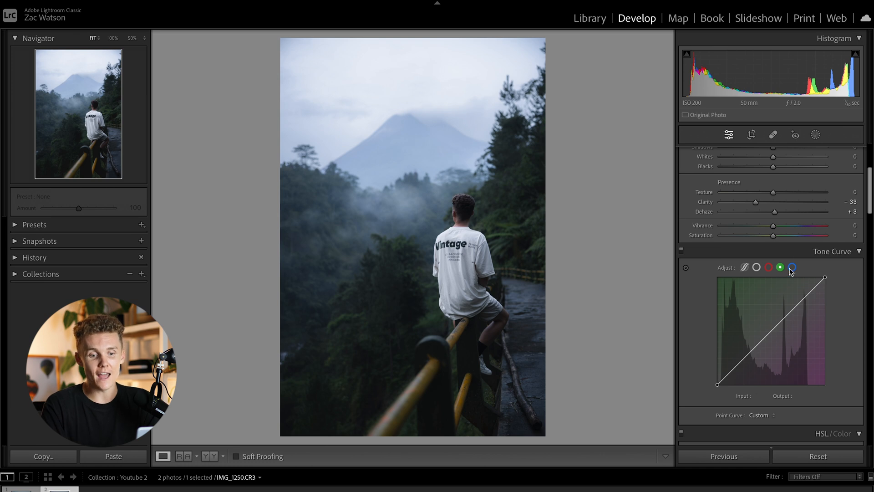
left_click(770, 267)
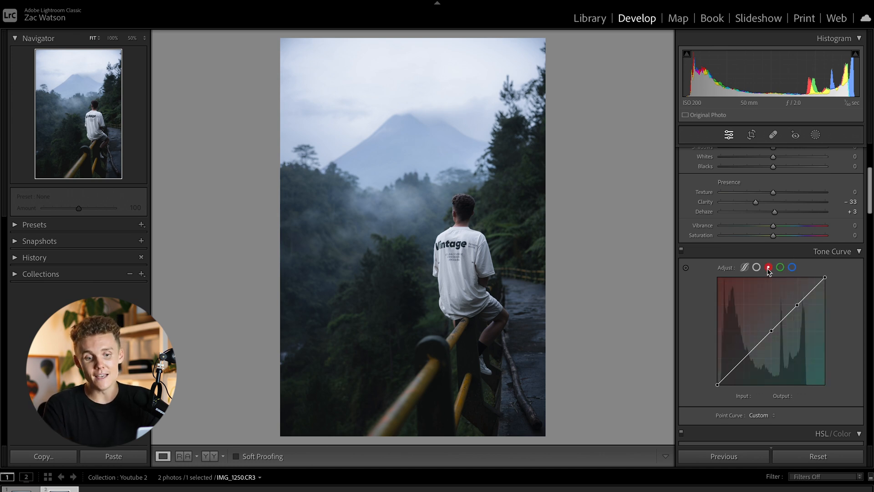
mouse_move(768, 267)
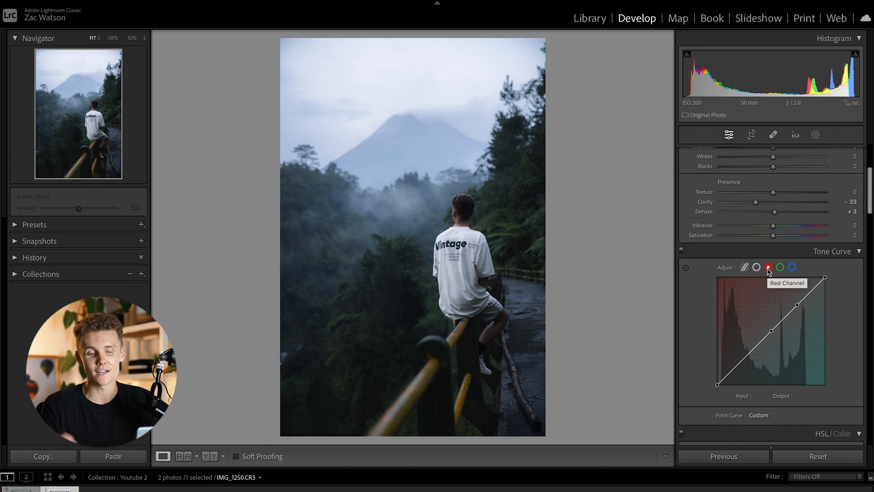
mouse_move(761, 366)
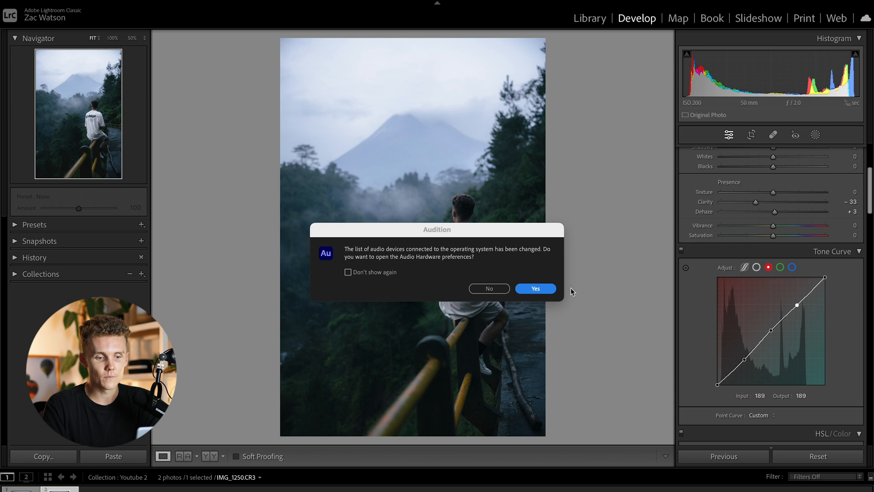
Dismiss the audio-device notice and nudge the red and green highlight points up (187/193, 199 from 193).
left_click(535, 289)
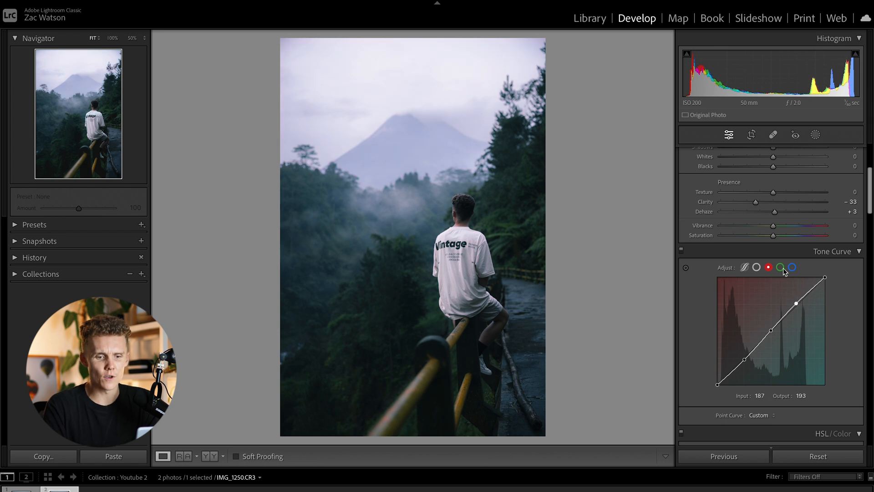
left_click(781, 267)
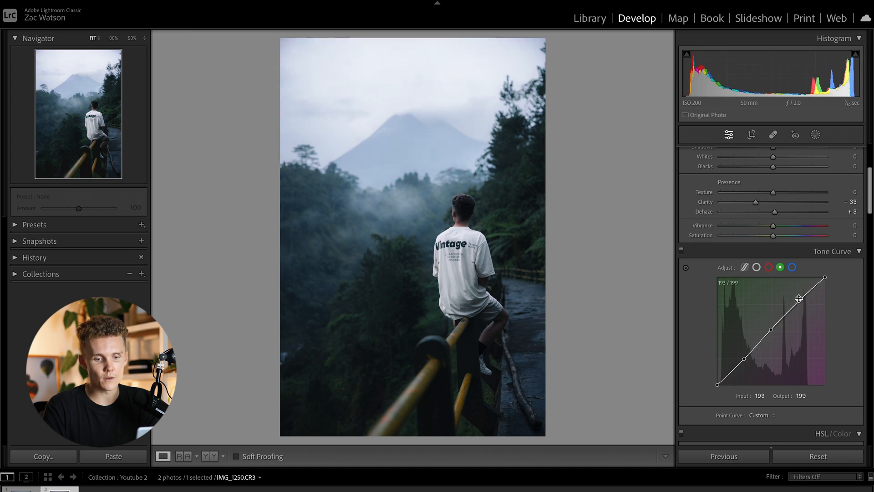
left_click(791, 267)
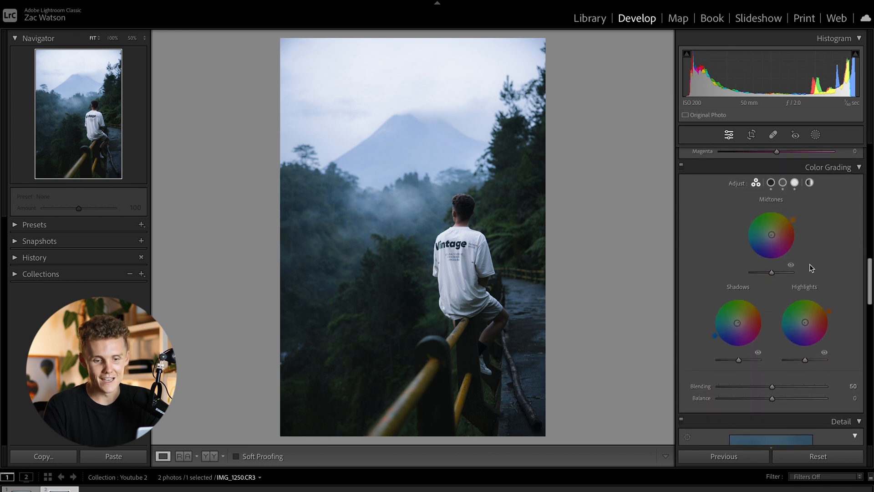
Lift the blue channel highlight point from 188 to 199 and return to the composite RGB curve.
scroll("up", 3)
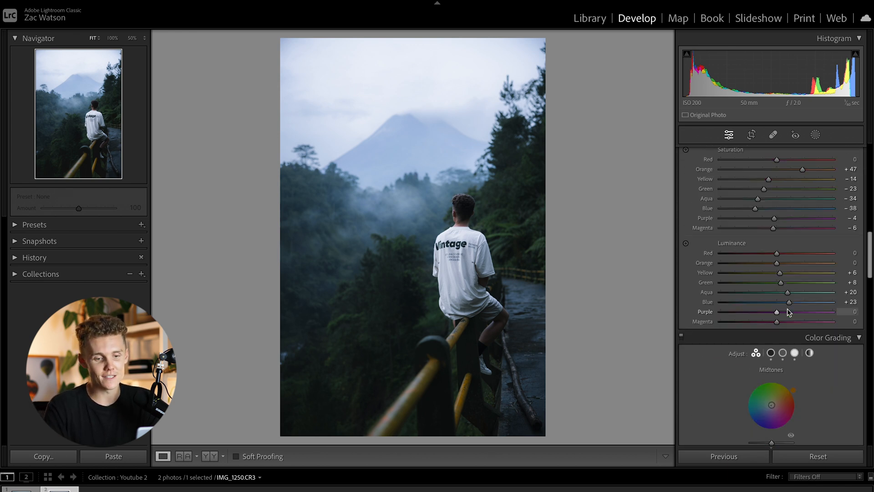
scroll("up", 3)
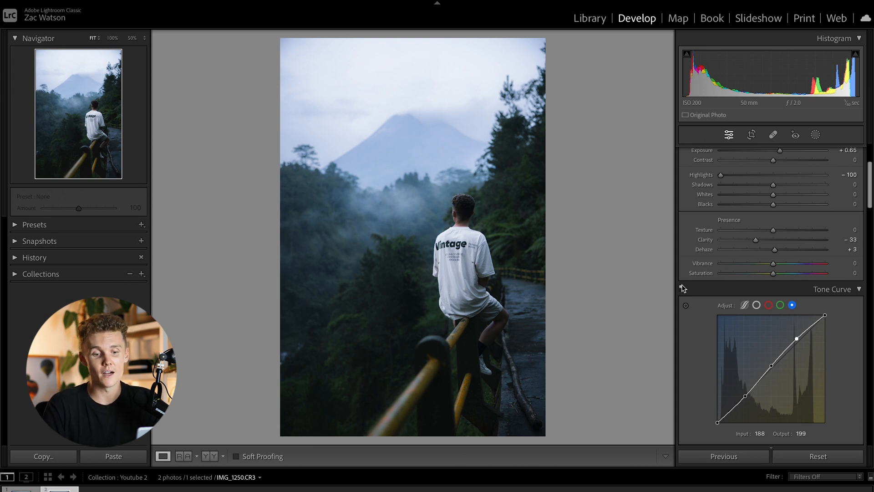
mouse_move(844, 362)
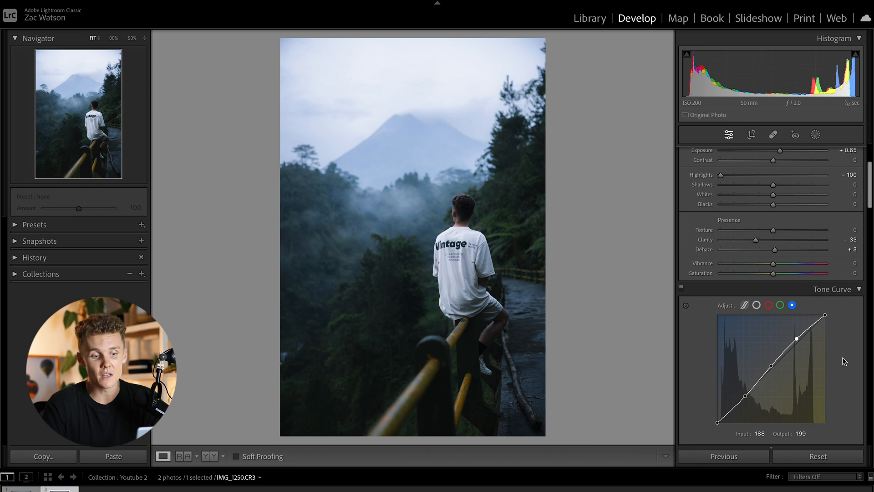
scroll("down", 3)
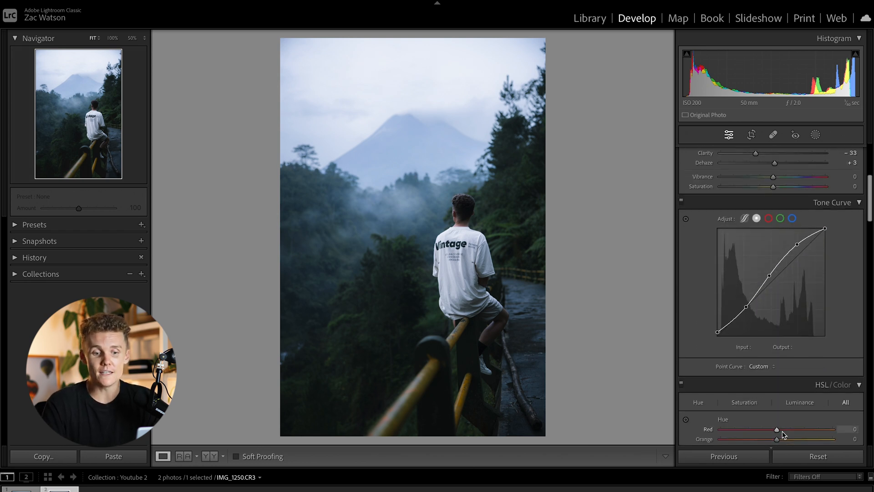